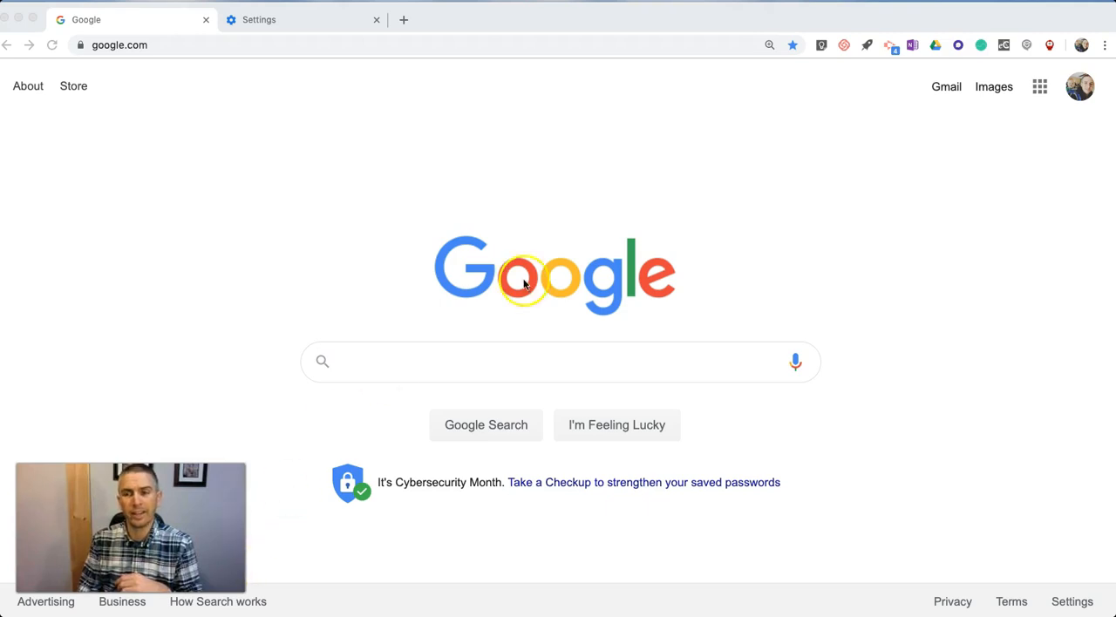
pyautogui.moveTo(101, 73)
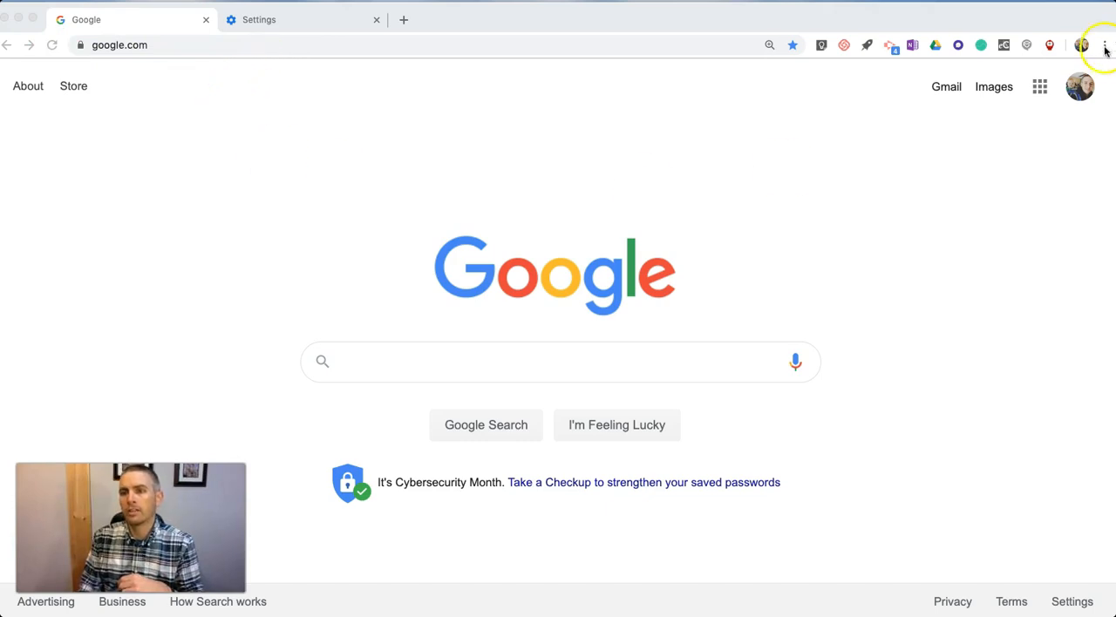
# Choose Settings from Chrome's three-dot menu over the Google homepage.
pyautogui.click(1105, 45)
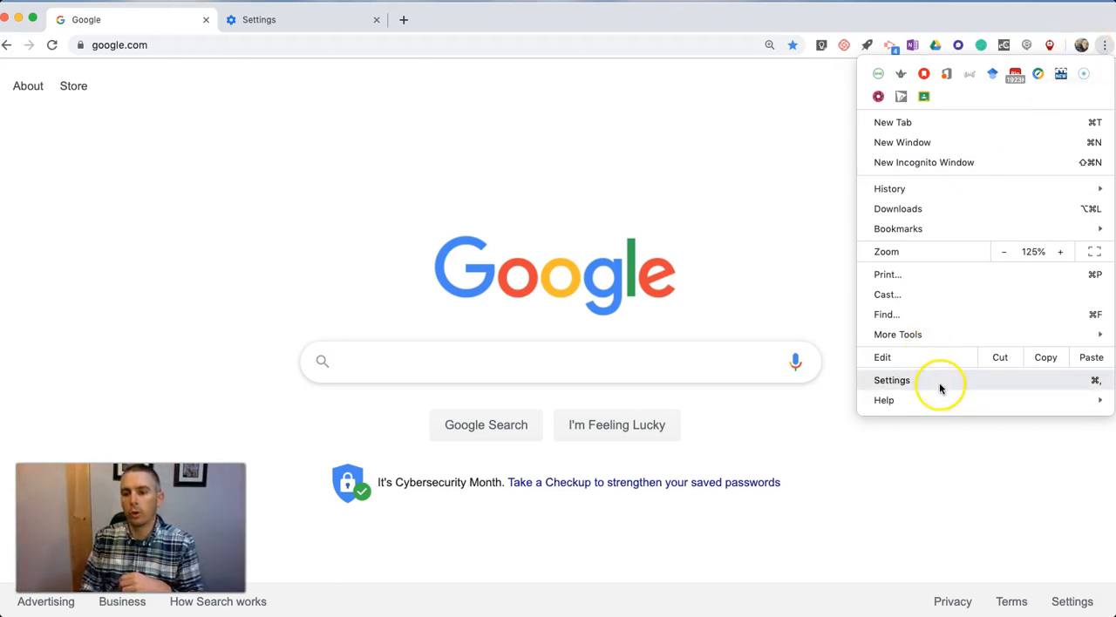
pyautogui.click(892, 380)
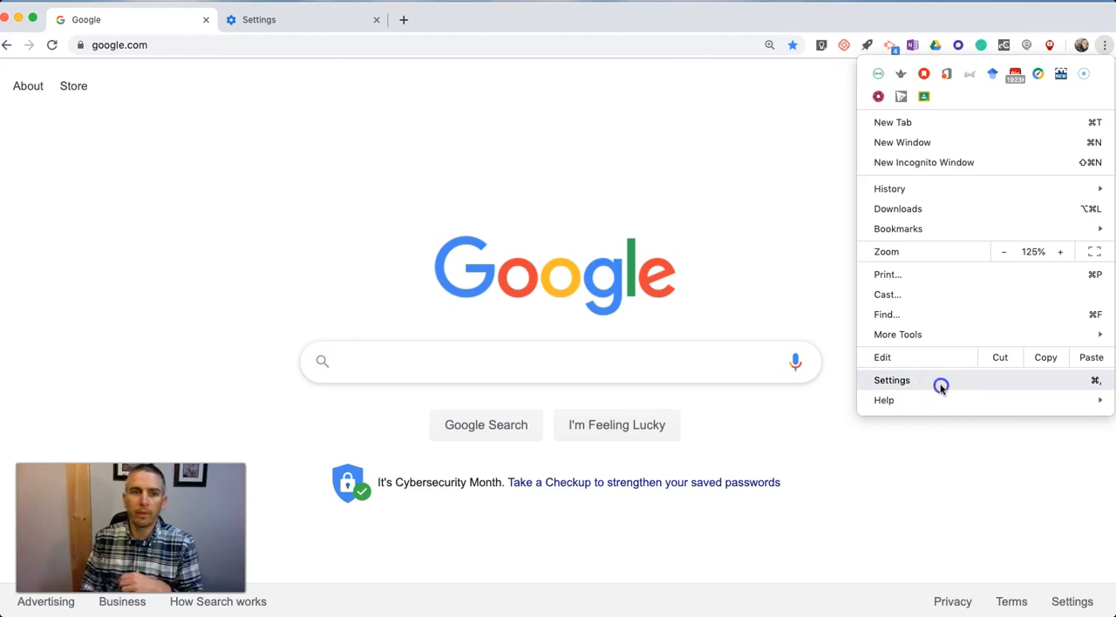
pyautogui.click(893, 381)
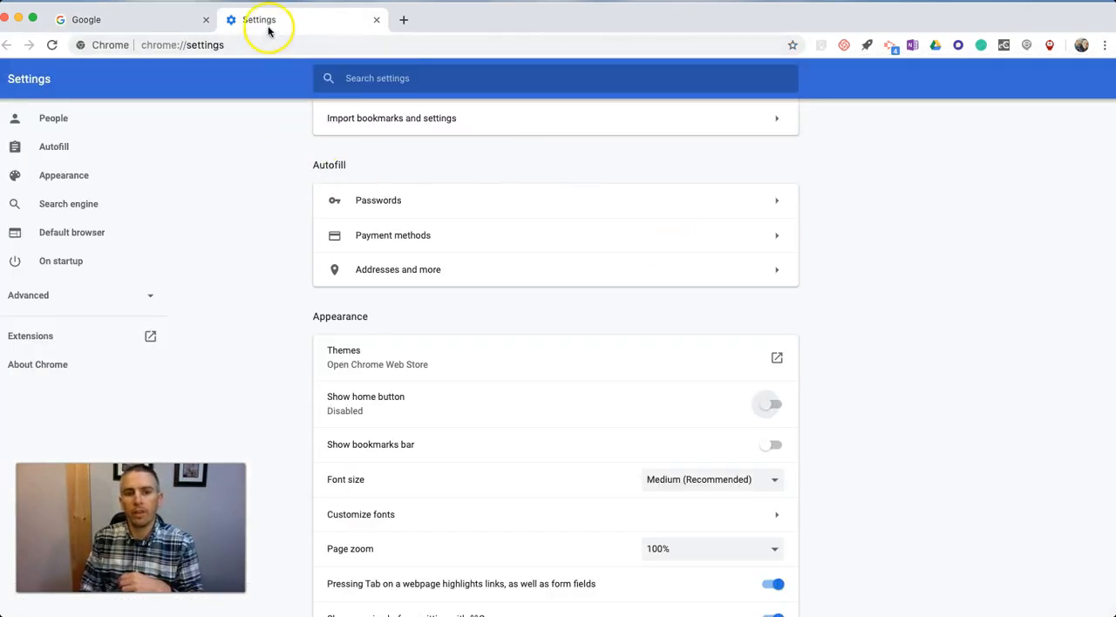
pyautogui.scroll(-3)
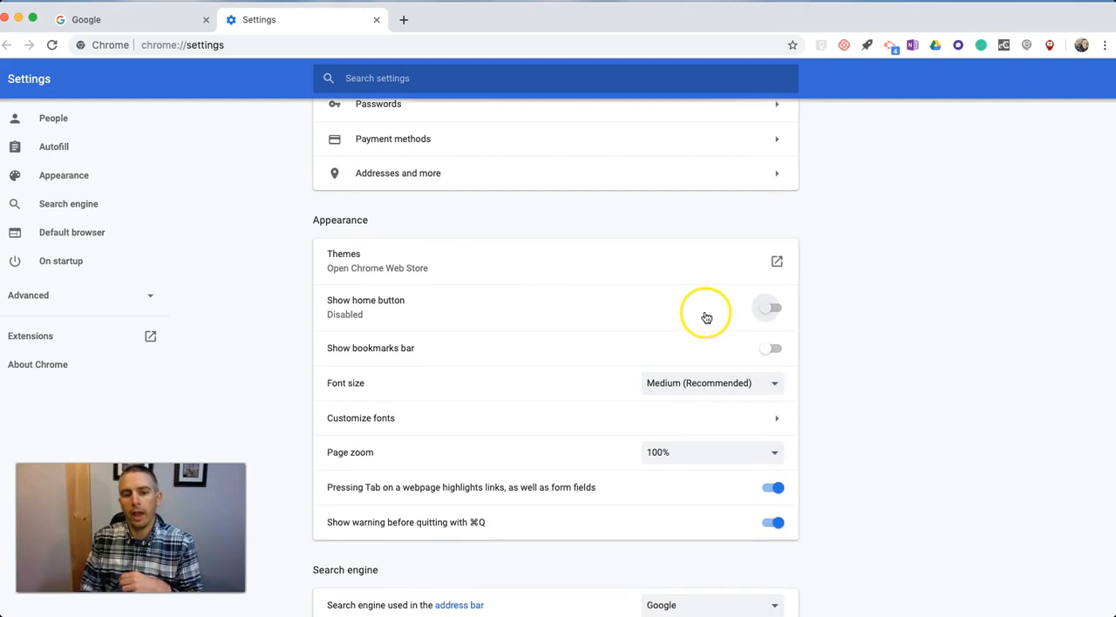
pyautogui.moveTo(387, 311)
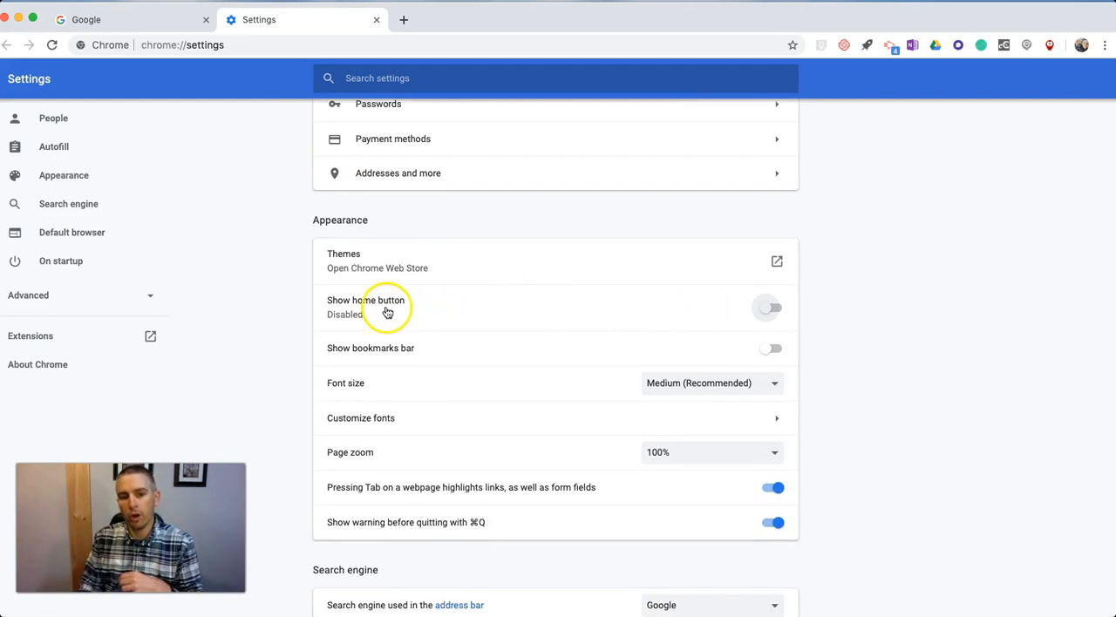
pyautogui.click(767, 307)
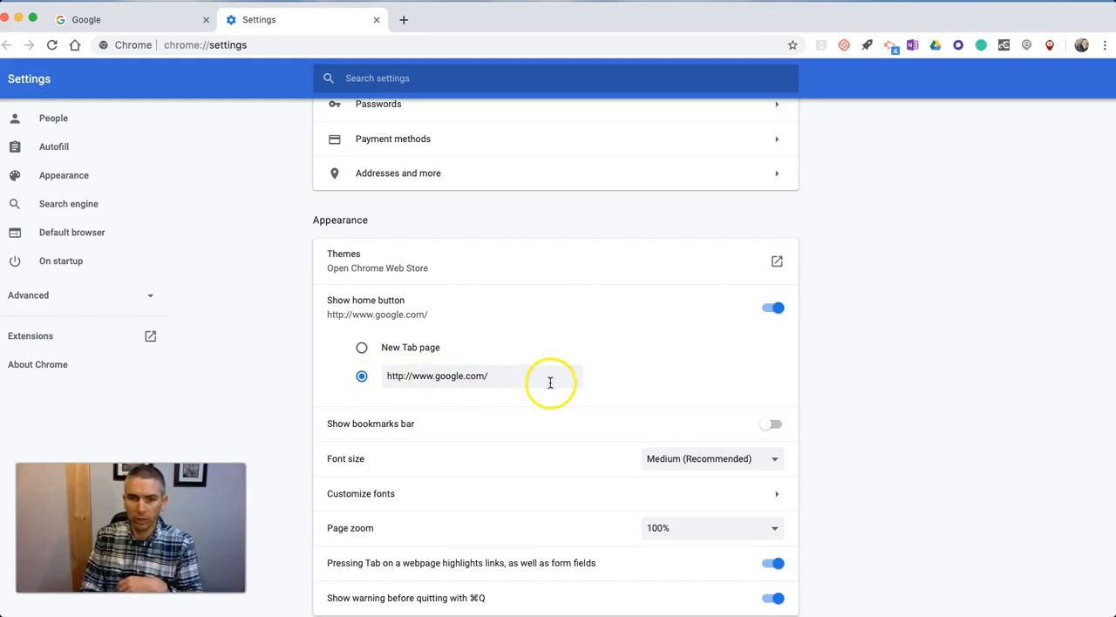
# Switch on Show bookmarks bar so it appears beneath the address bar.
pyautogui.scroll(-3)
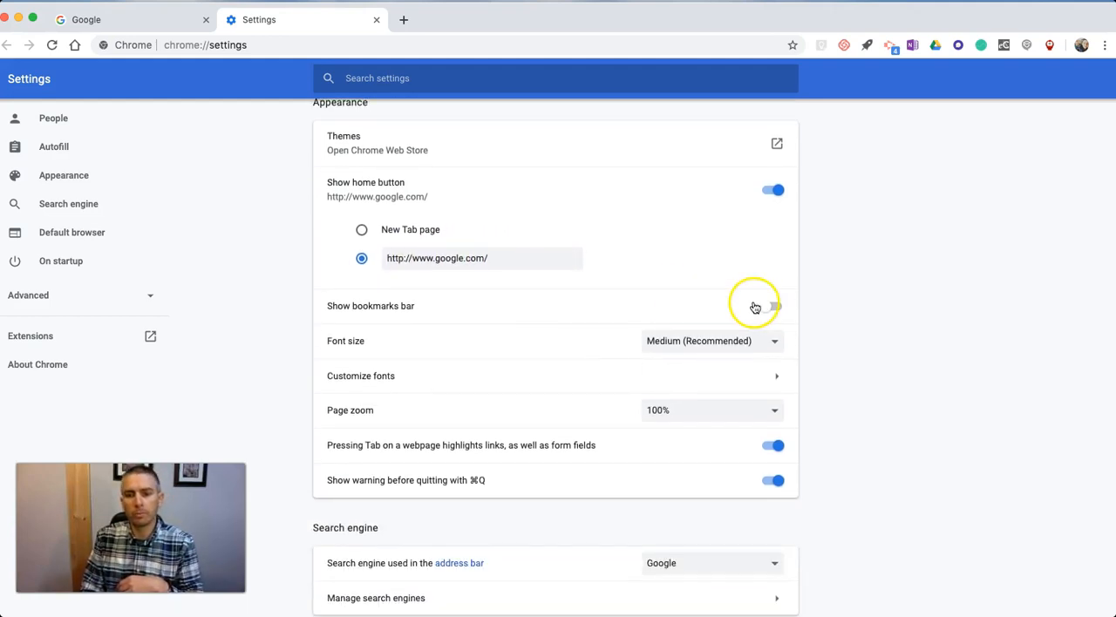
pyautogui.moveTo(781, 311)
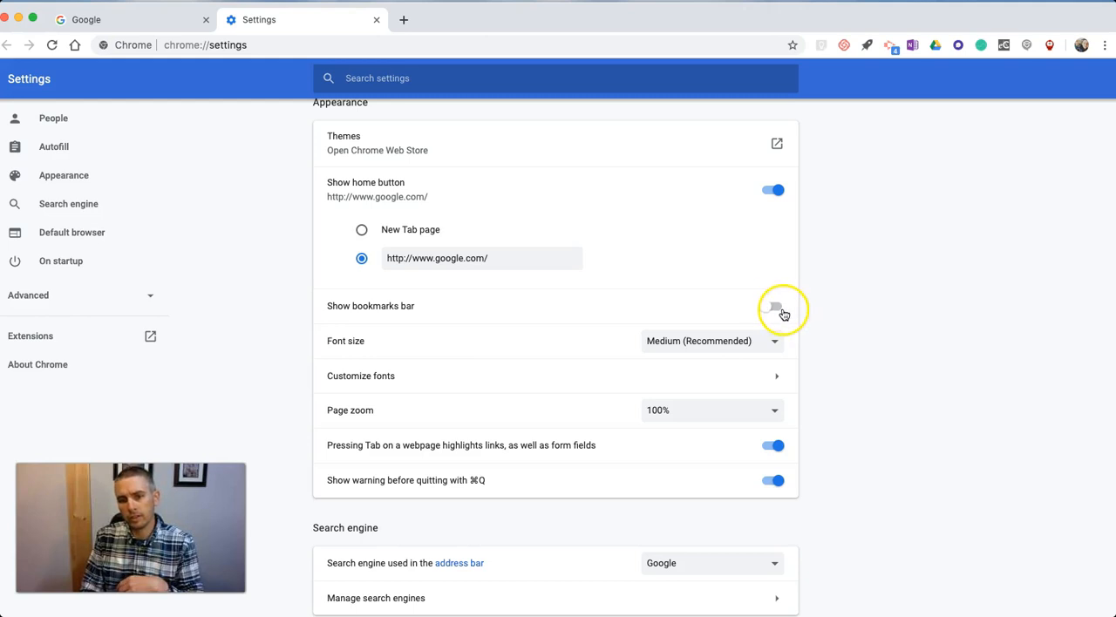
pyautogui.click(773, 307)
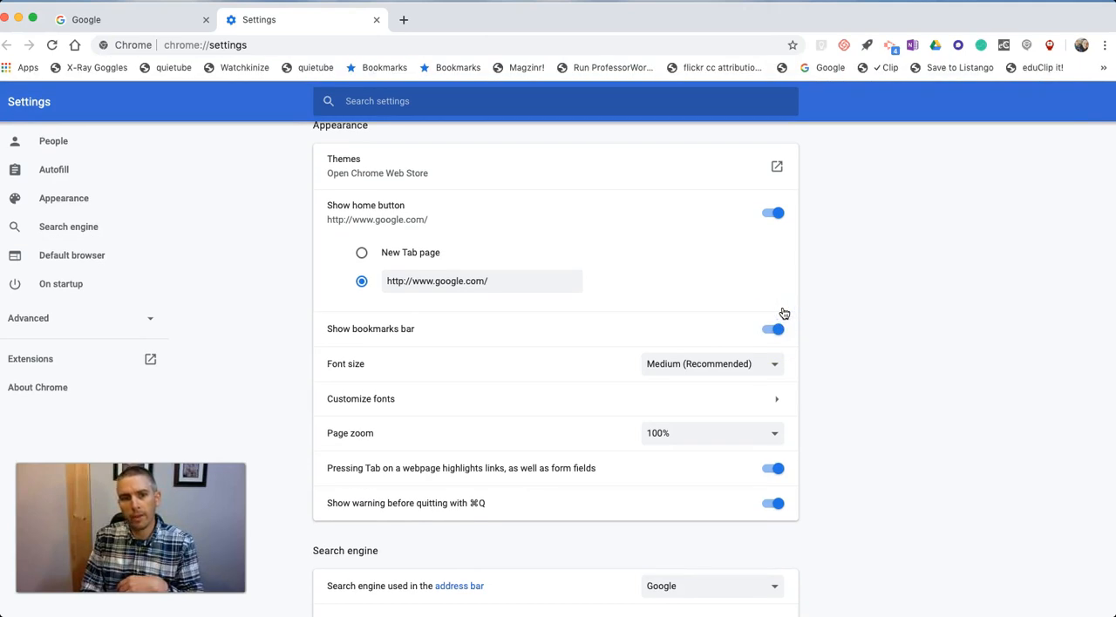
pyautogui.moveTo(592, 73)
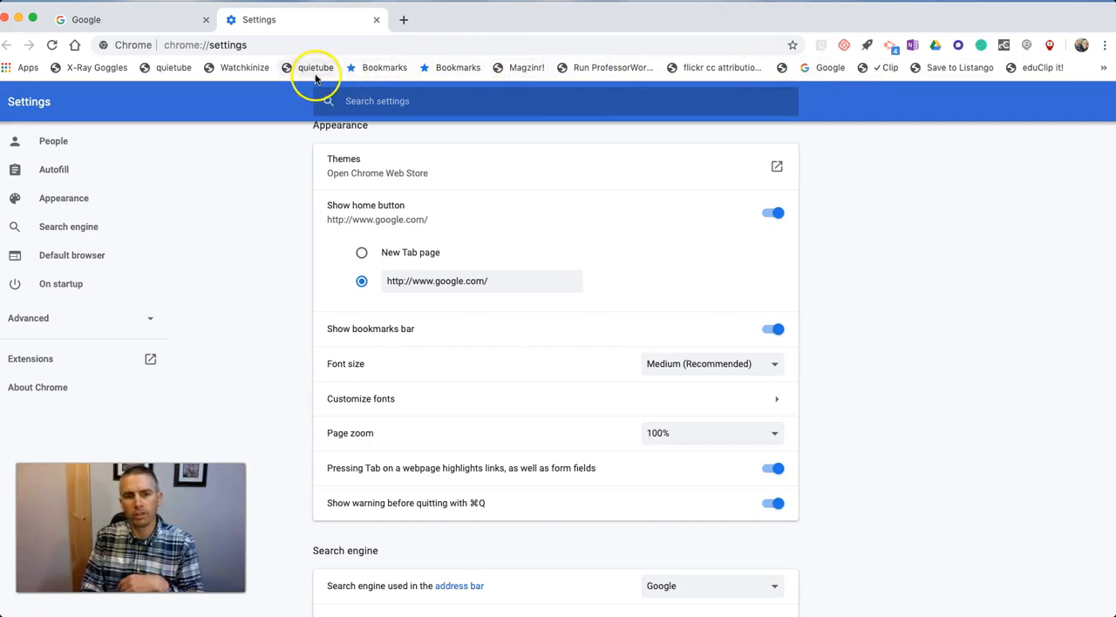
pyautogui.moveTo(175, 66)
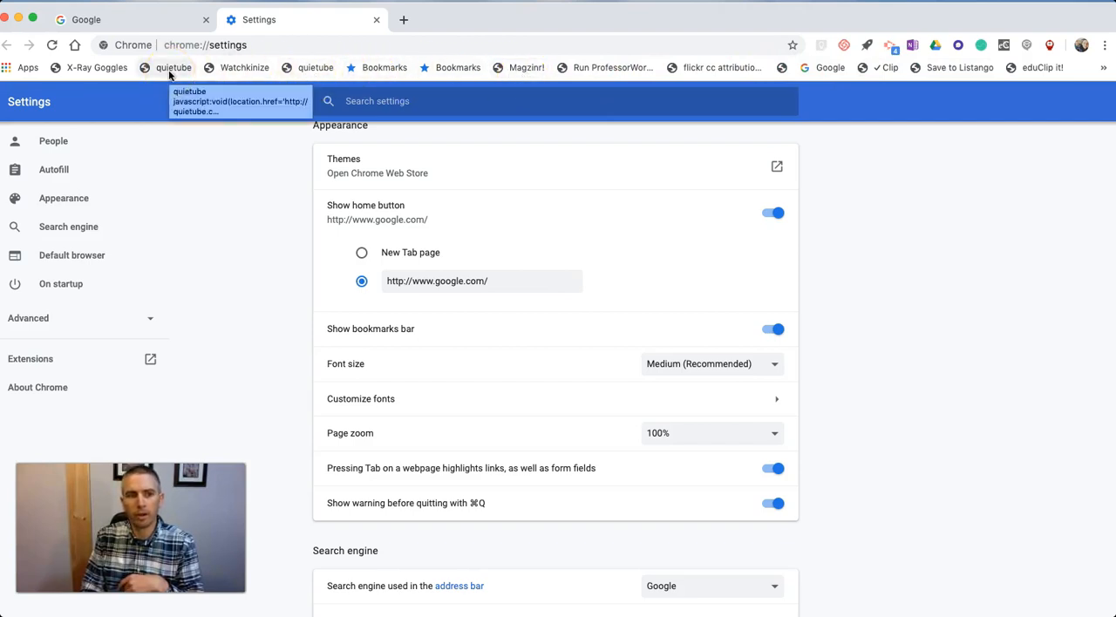
pyautogui.moveTo(27, 66)
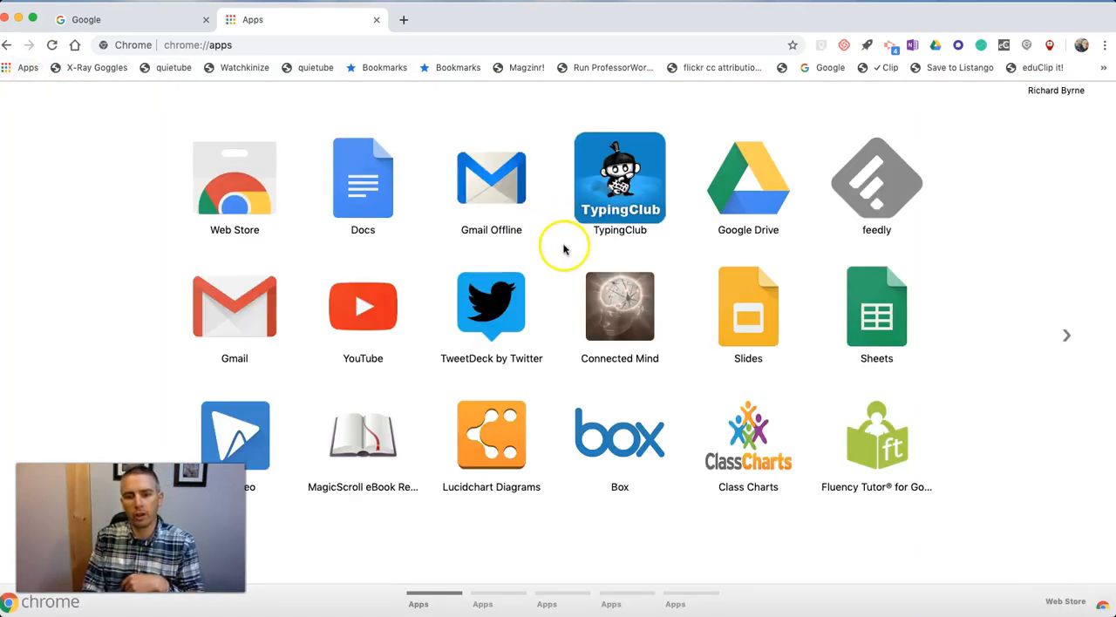
pyautogui.moveTo(1102, 52)
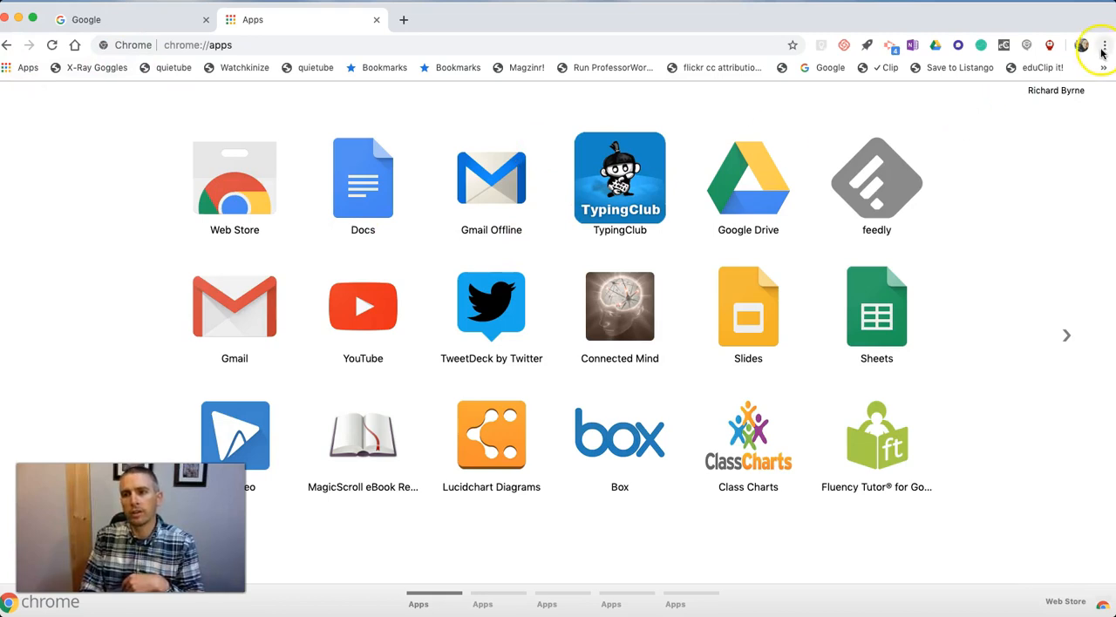
# Reach Appearance in a new Settings tab confirming home button and bookmarks bar are on.
pyautogui.click(1106, 45)
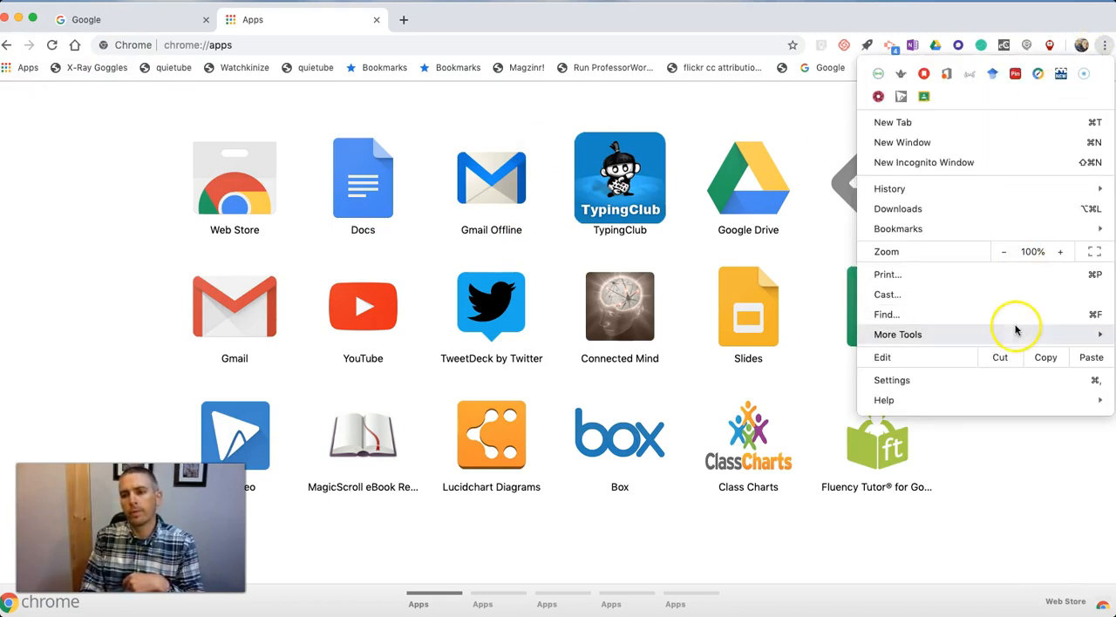
pyautogui.click(891, 380)
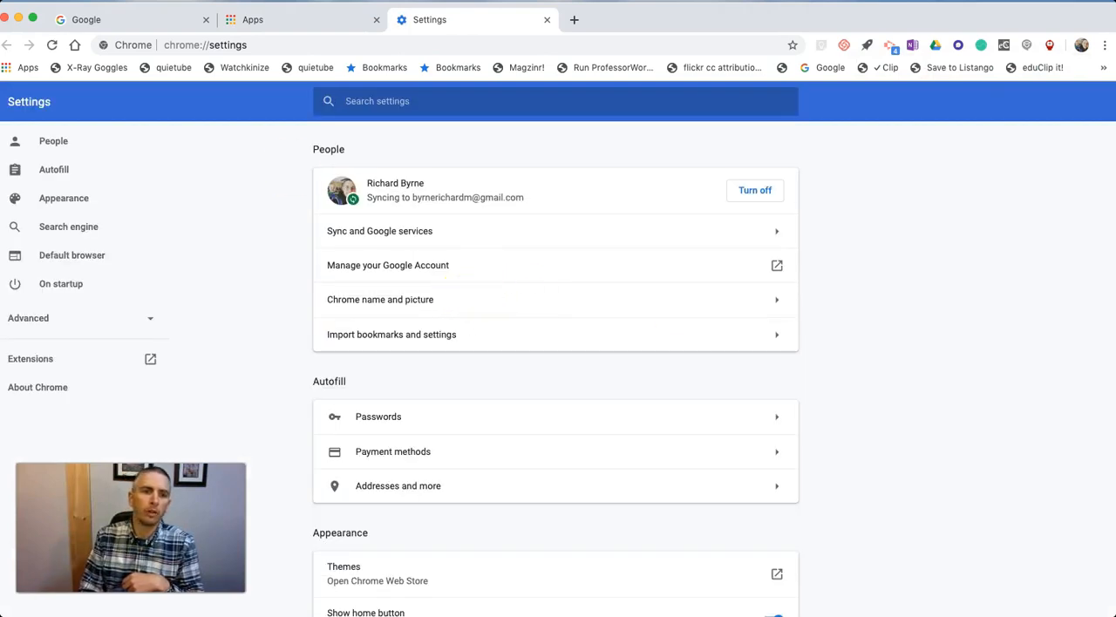
pyautogui.moveTo(398, 368)
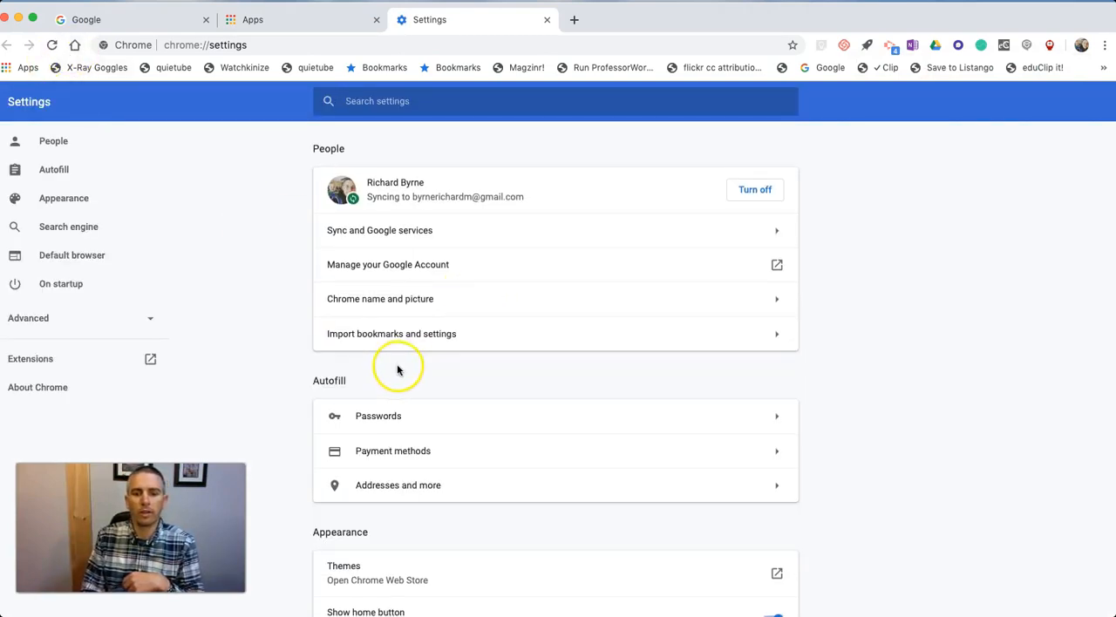
pyautogui.scroll(-3)
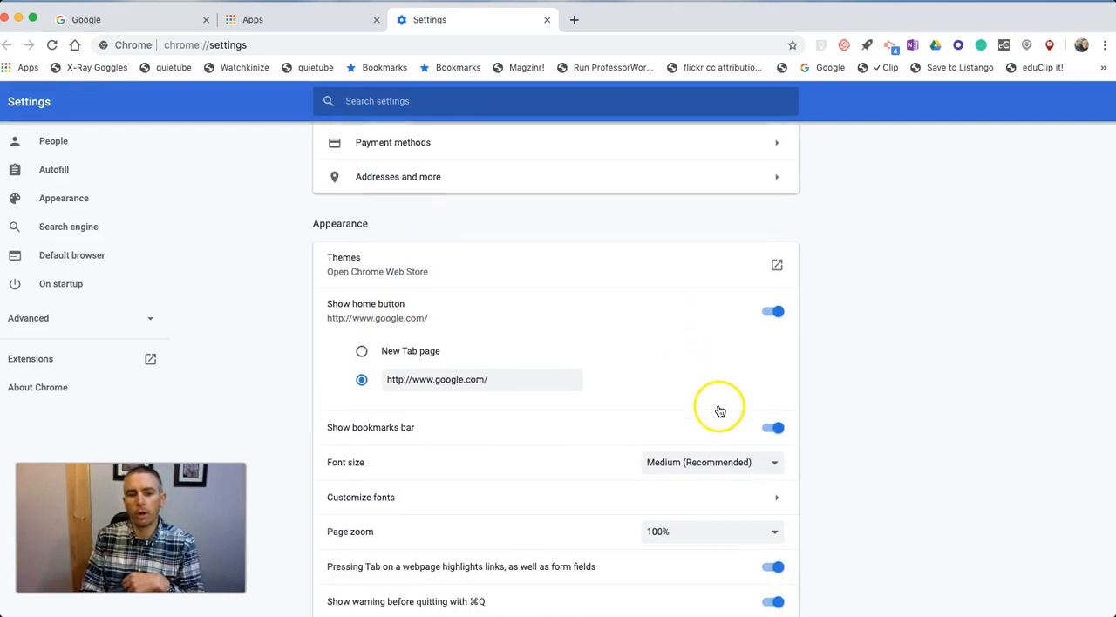